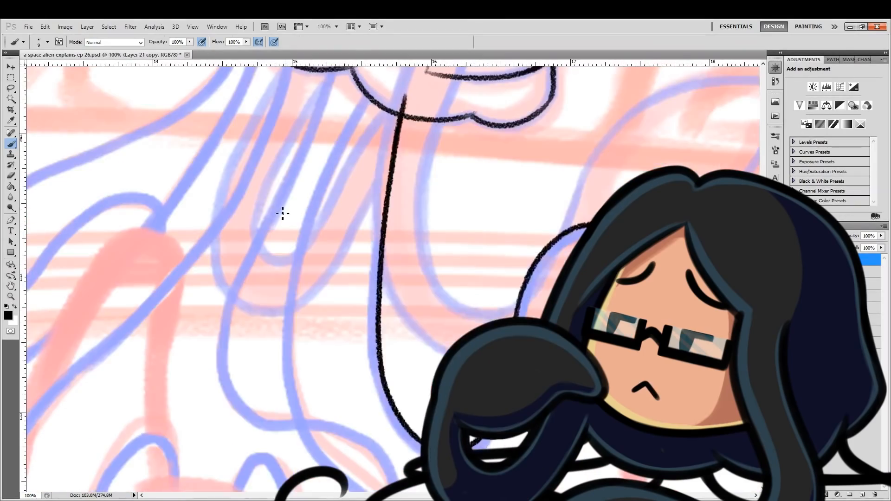
Step: Select the line-art setup from the options bar before inking the tentacles
click(323, 26)
text(12.5)
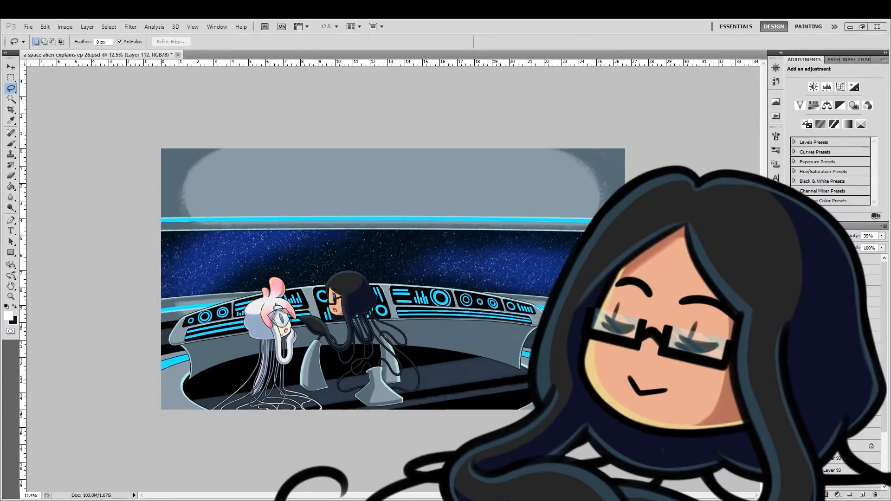
Step: Pick the Lasso tool to select the starry window for the cyan fill
click(11, 110)
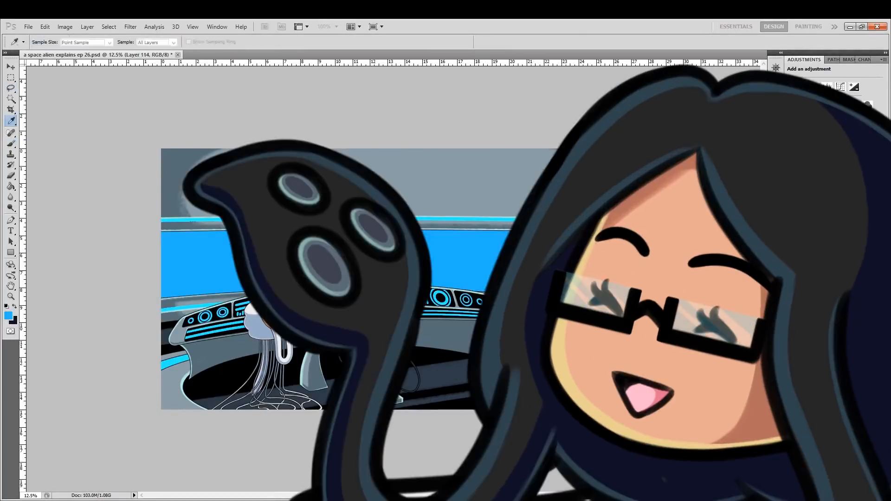